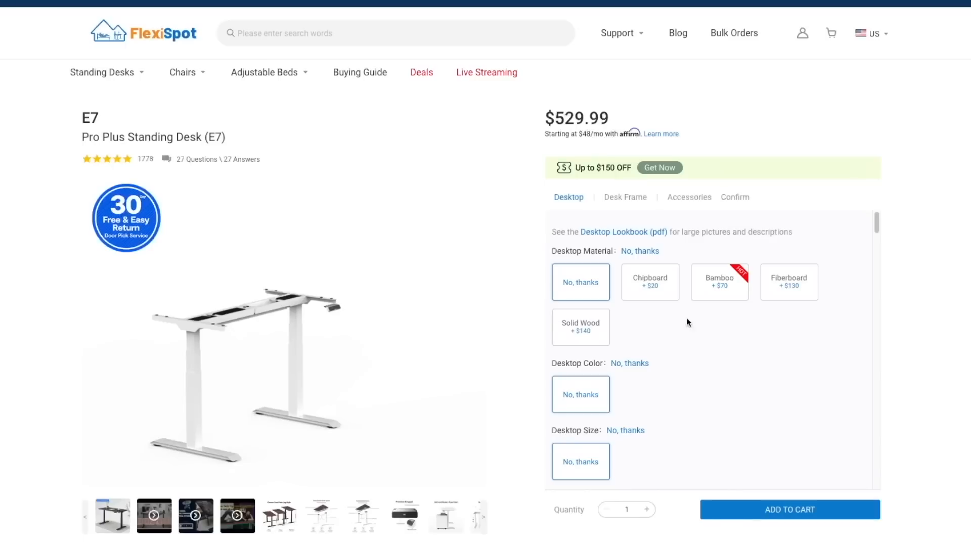
Choose the bamboo desktop and the 55"X28" size for the E7 Pro Plus desk
click(720, 282)
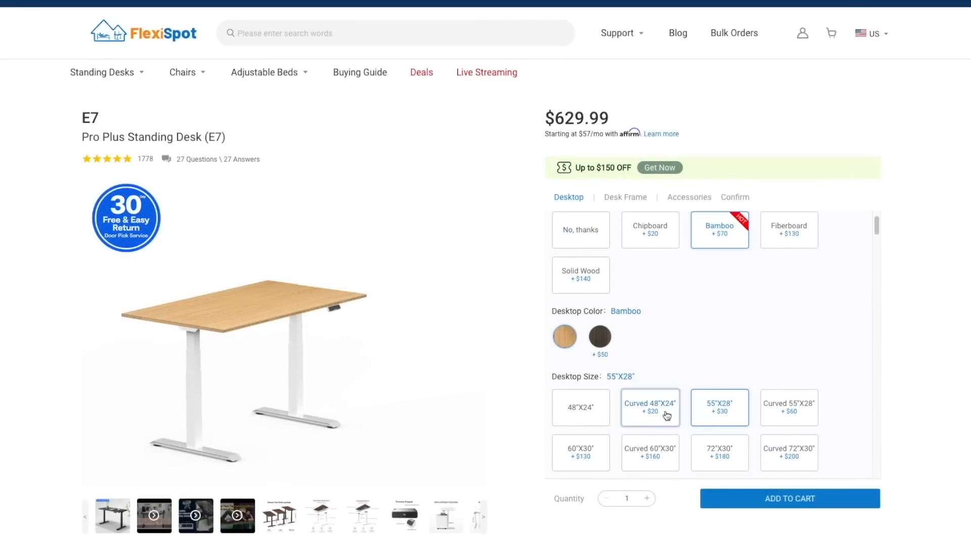
click(649, 408)
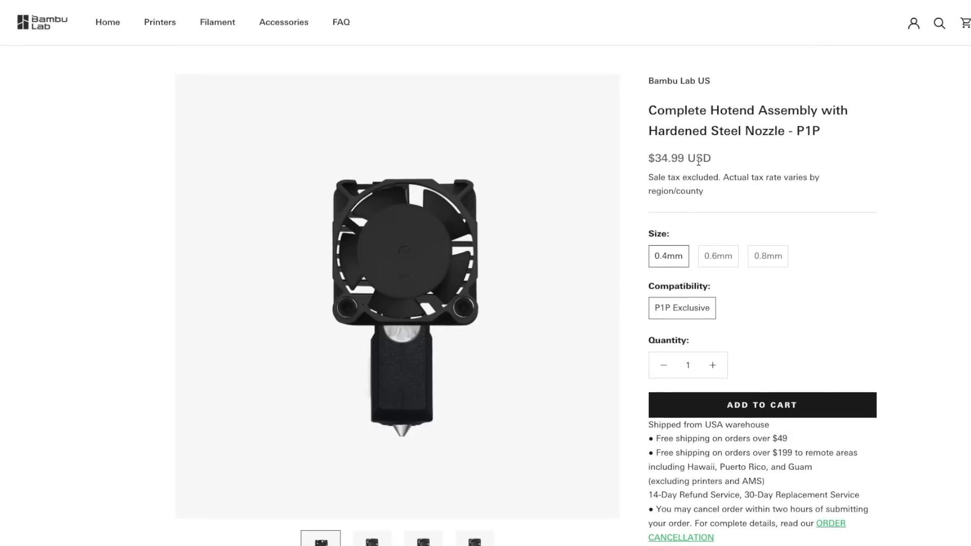
Search the Bambu Lab store for "extruder"
click(939, 23)
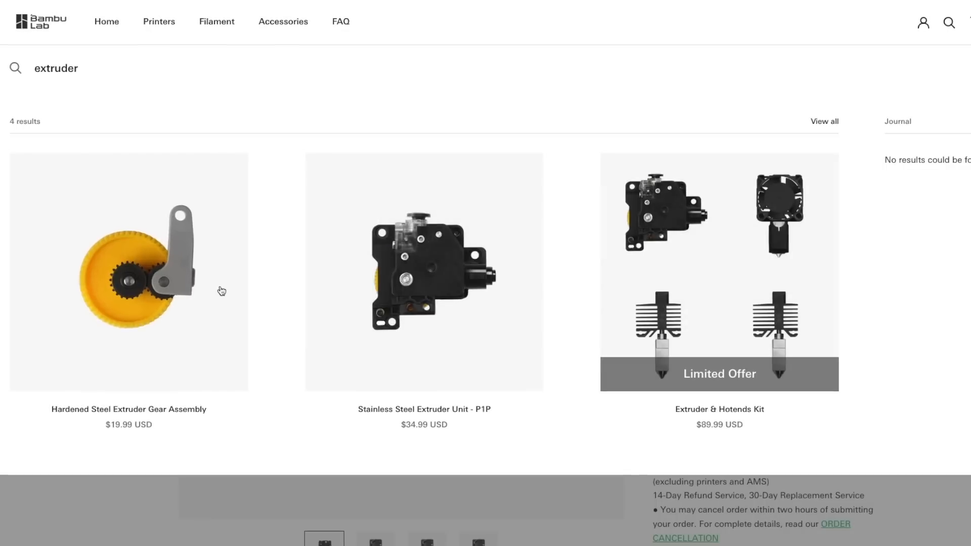
Open the Printables P1P "Vision" Enclosure page and view another enclosure photo
click(128, 272)
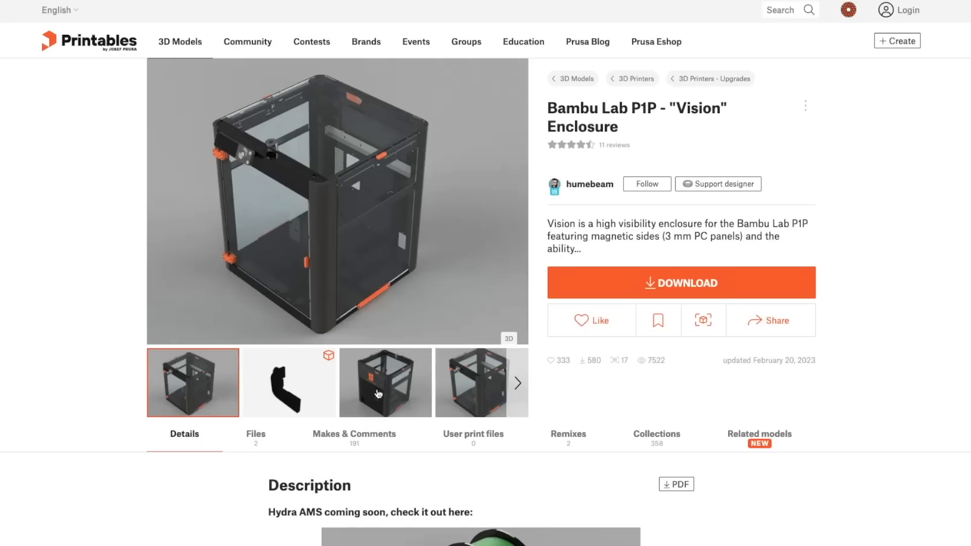
click(384, 383)
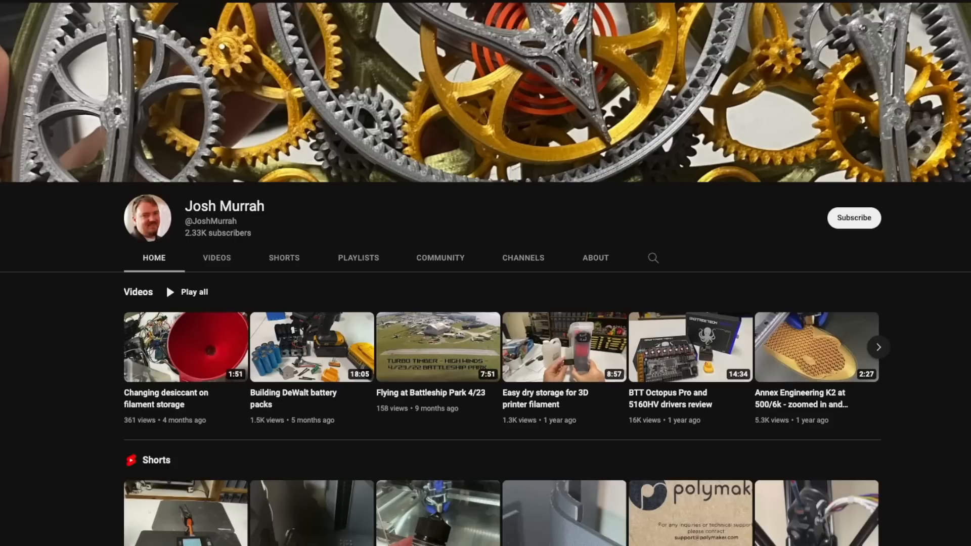
scroll(down, 3)
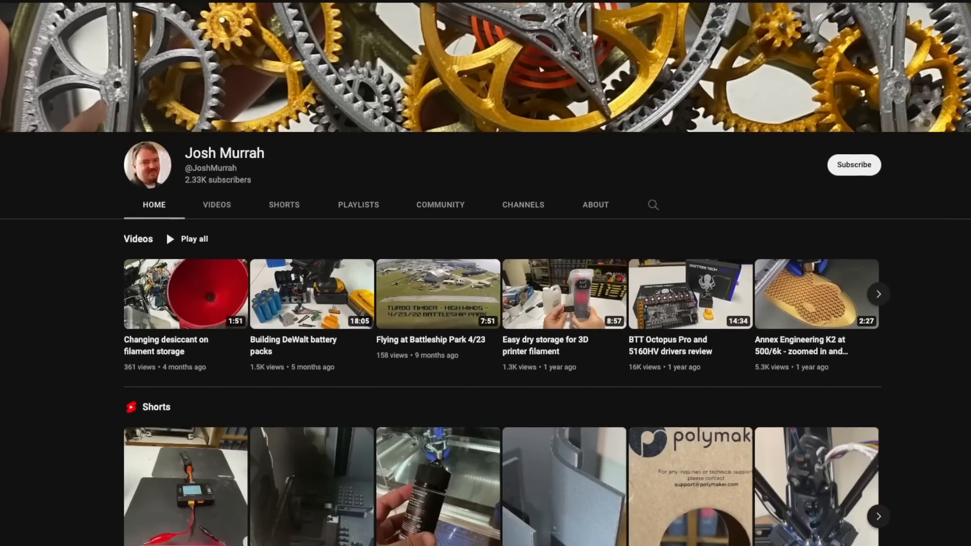
scroll(down, 3)
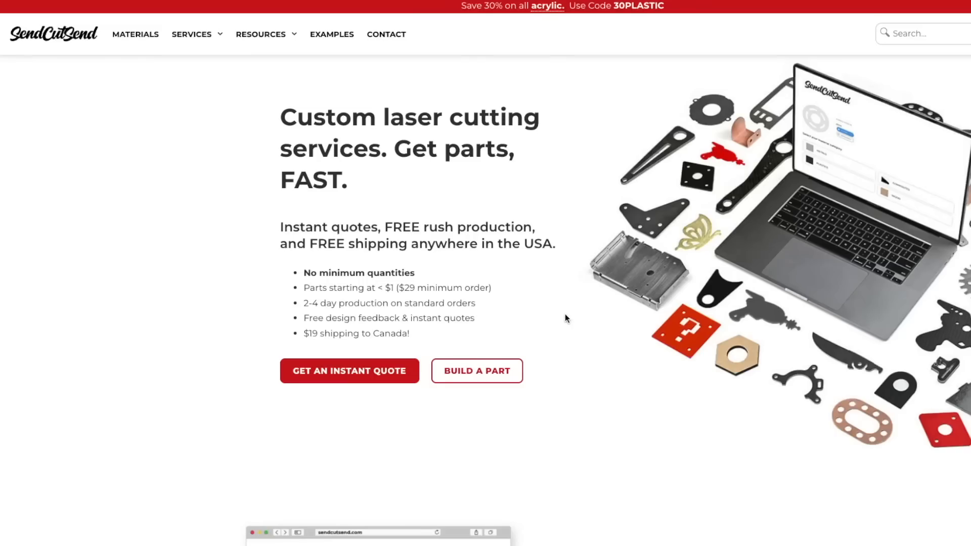
Scroll the SendCutSend homepage down to the upload, instant quote and shipping steps
scroll(down, 3)
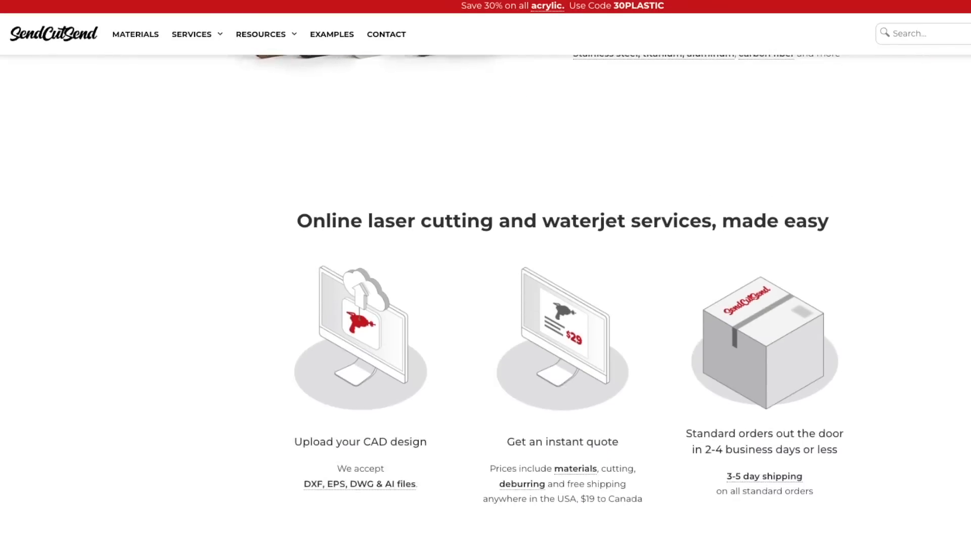
scroll(down, 3)
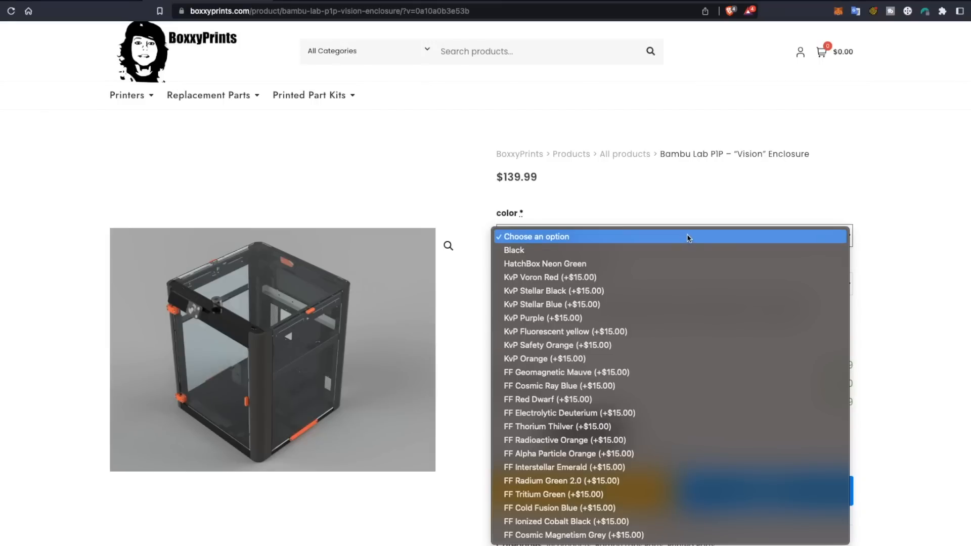
mouse_move(690, 535)
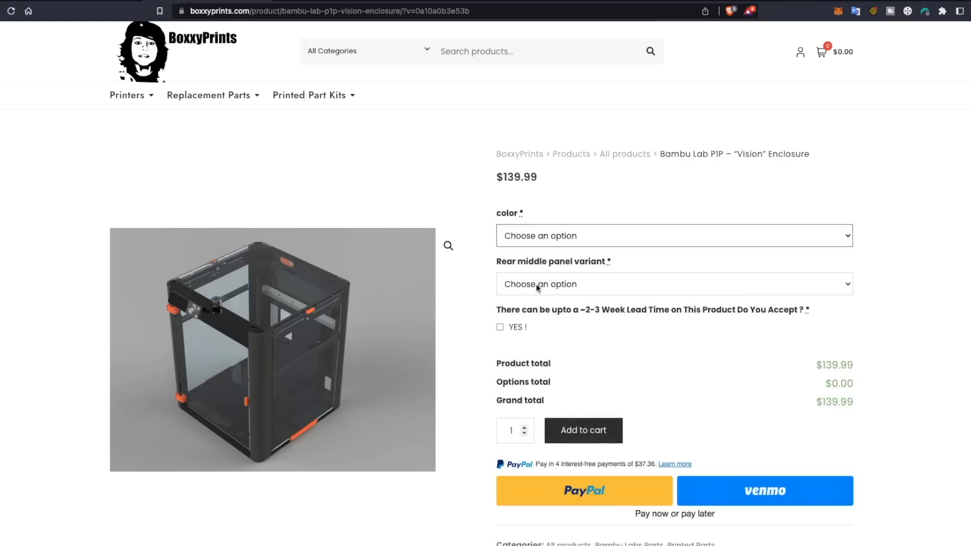
scroll(down, 3)
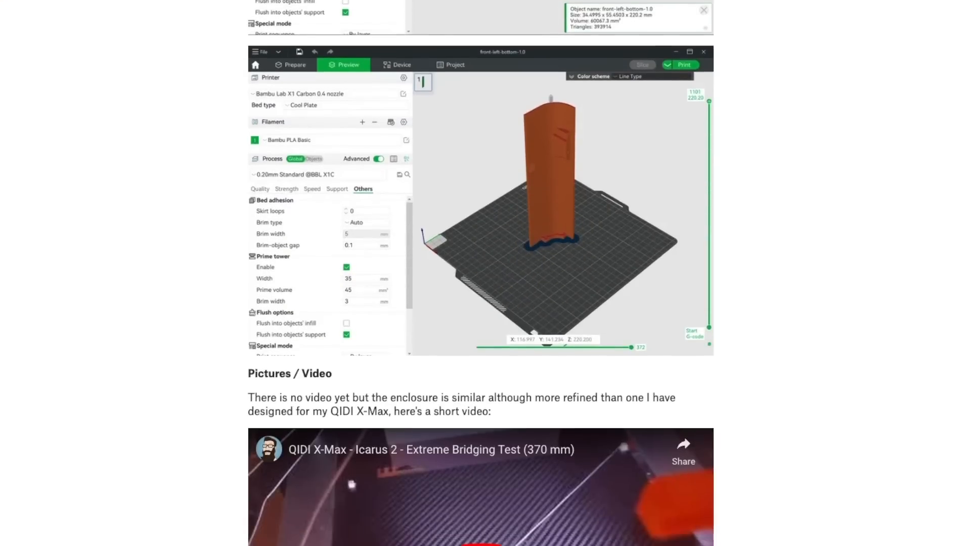
Scroll the enclosure model page down to the Pictures / Video section
scroll(down, 3)
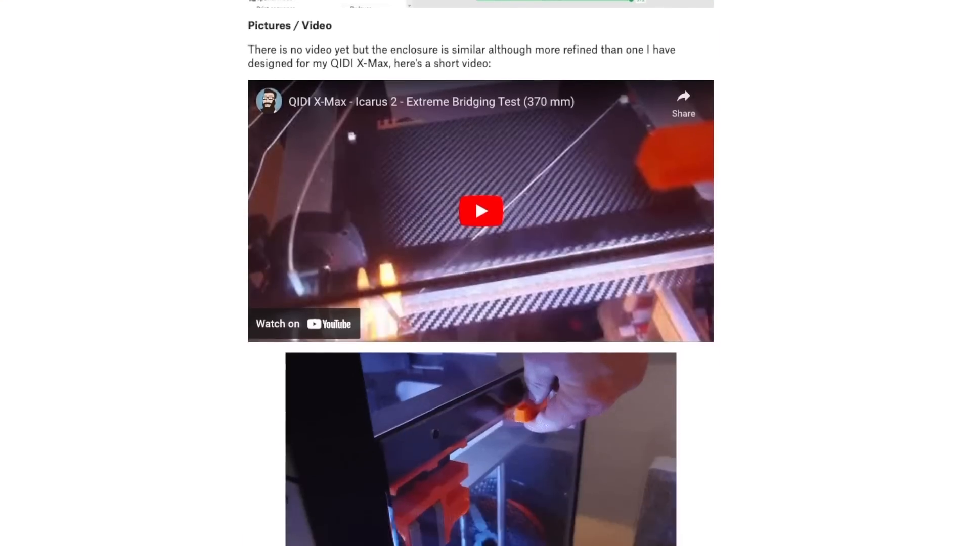